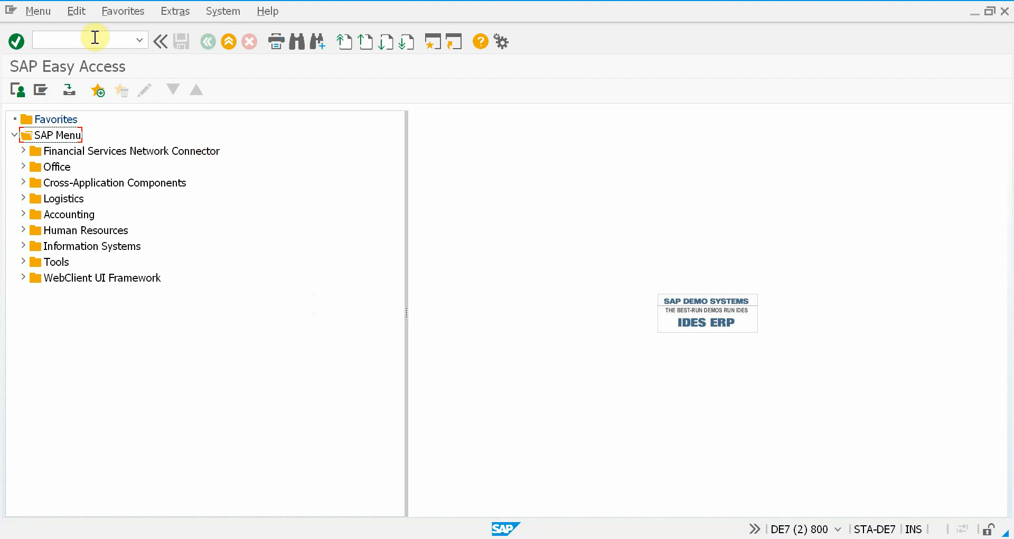
# Enter transaction su01 in the command field and get the not-authorized message.
pyautogui.click(84, 41)
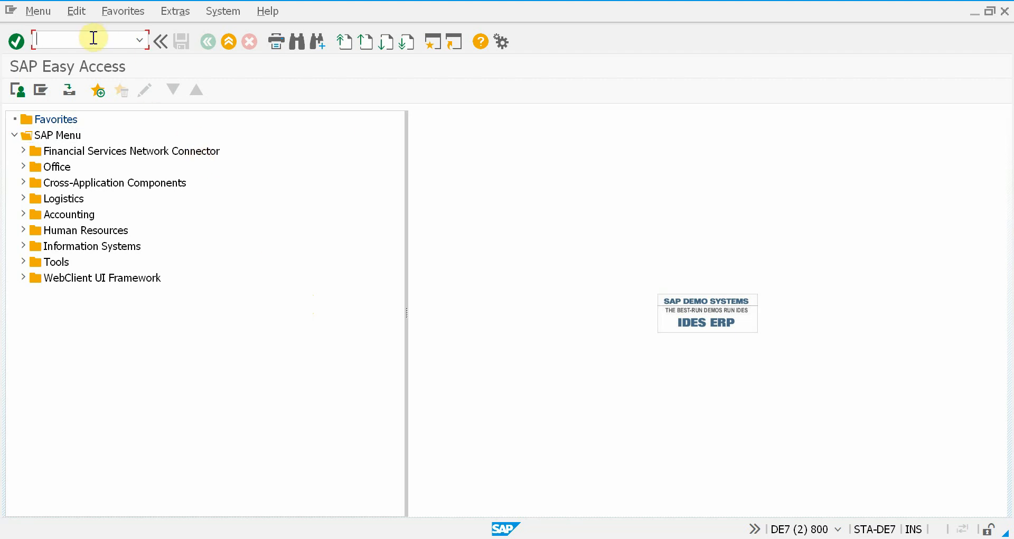
pyautogui.write('su')
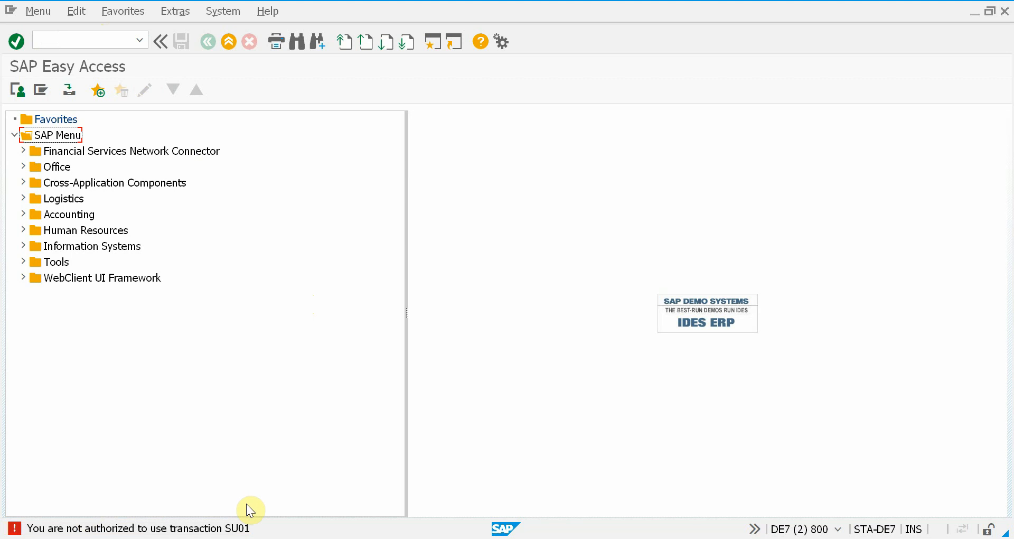
pyautogui.moveTo(507, 528)
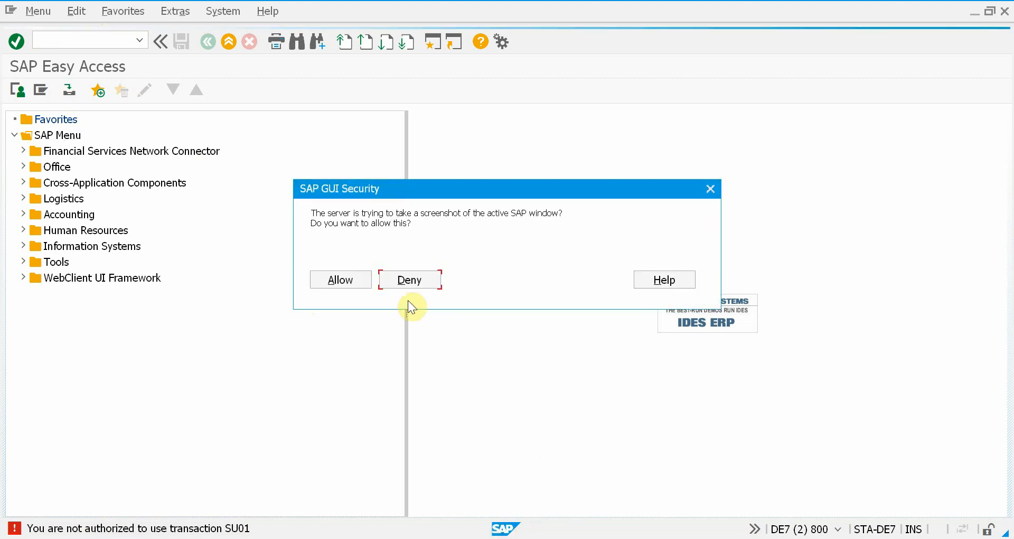
# Answer the screenshot prompt and give the STA ticket the subject 'Cannot start tcode BP'.
pyautogui.click(341, 279)
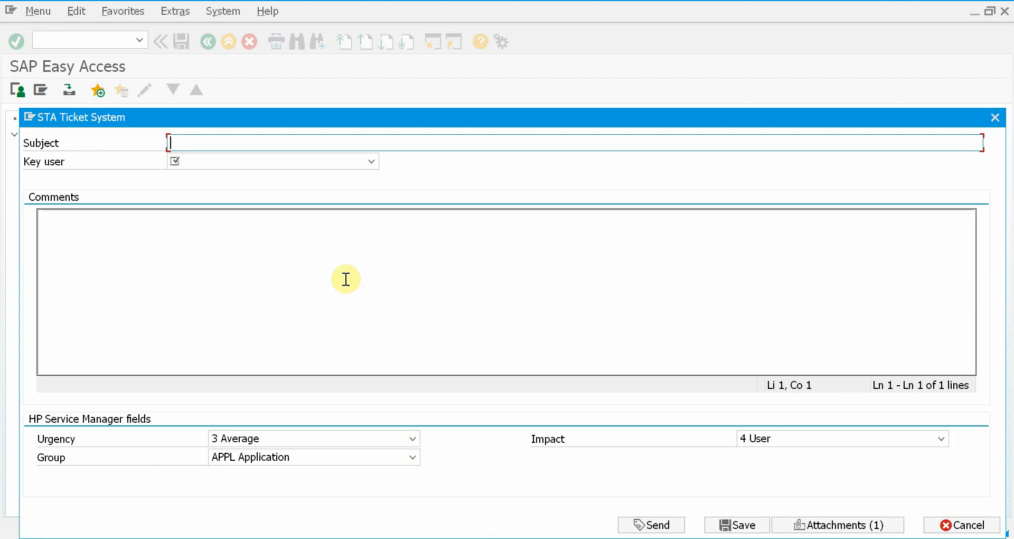
pyautogui.write('Cannot start')
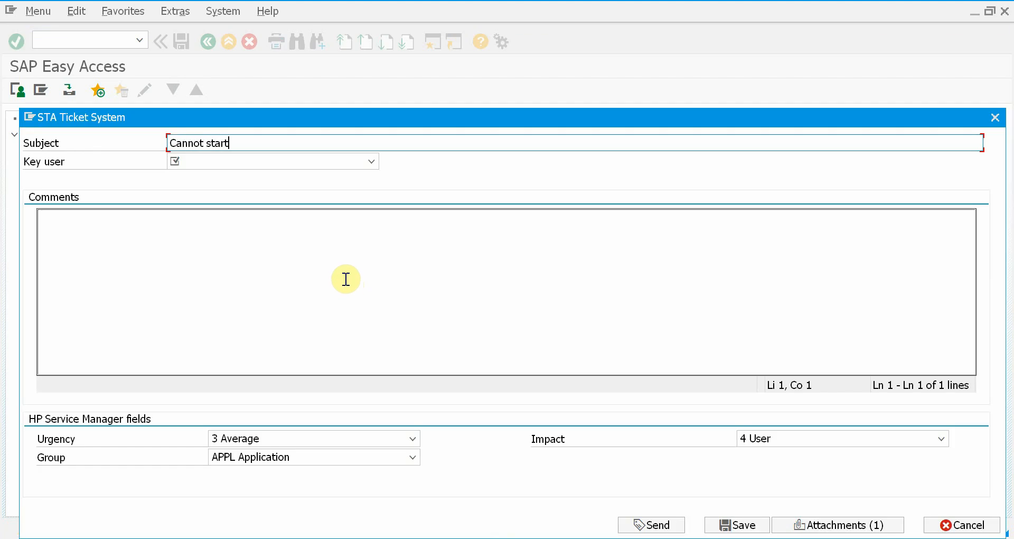
pyautogui.write('tcode BP')
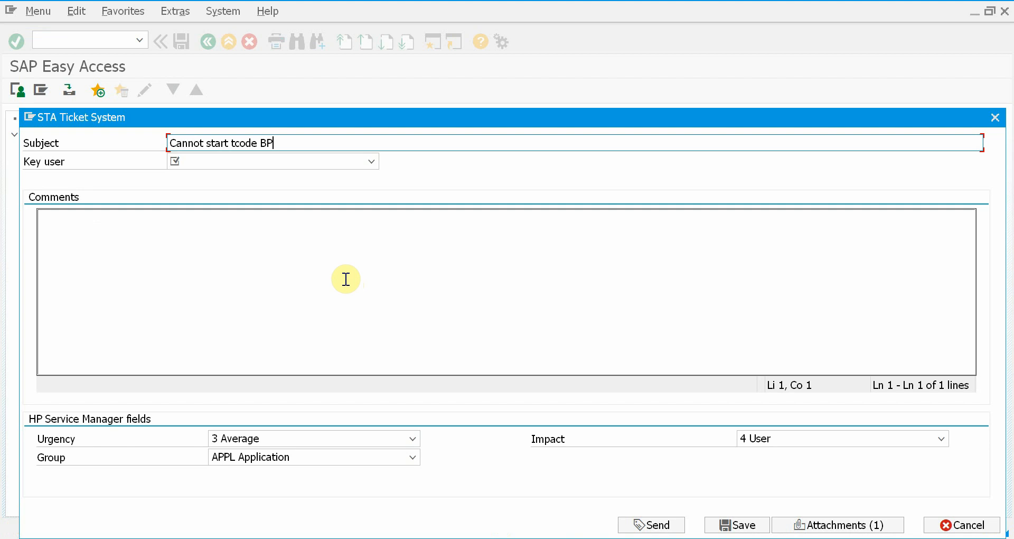
pyautogui.moveTo(484, 212)
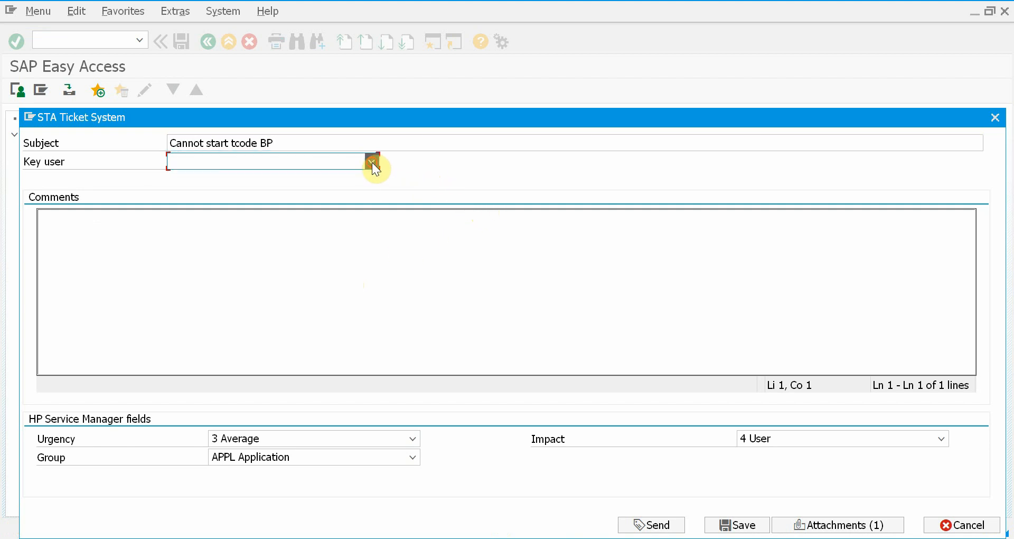
# Choose the first entry in the Key user list for the ticket.
pyautogui.click(370, 160)
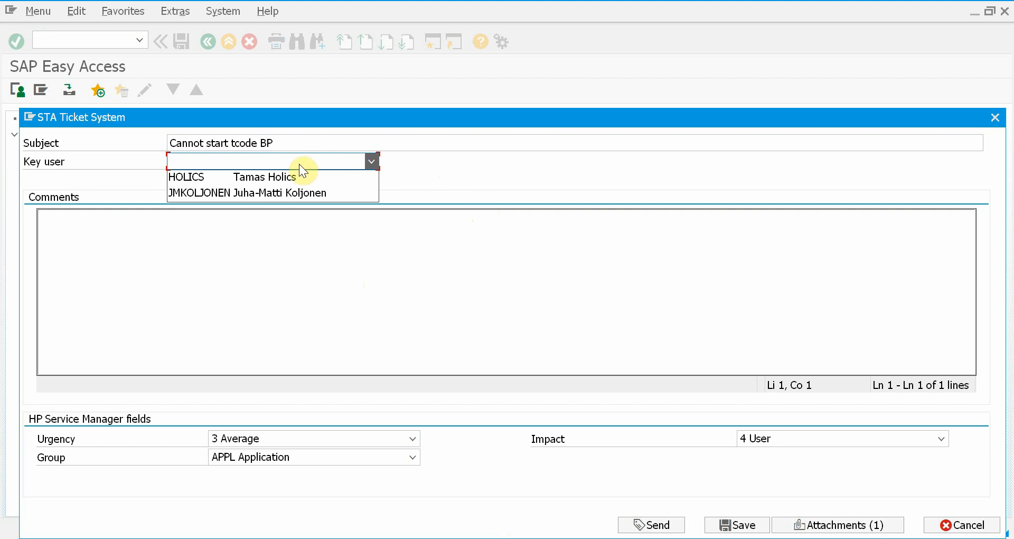
pyautogui.click(188, 176)
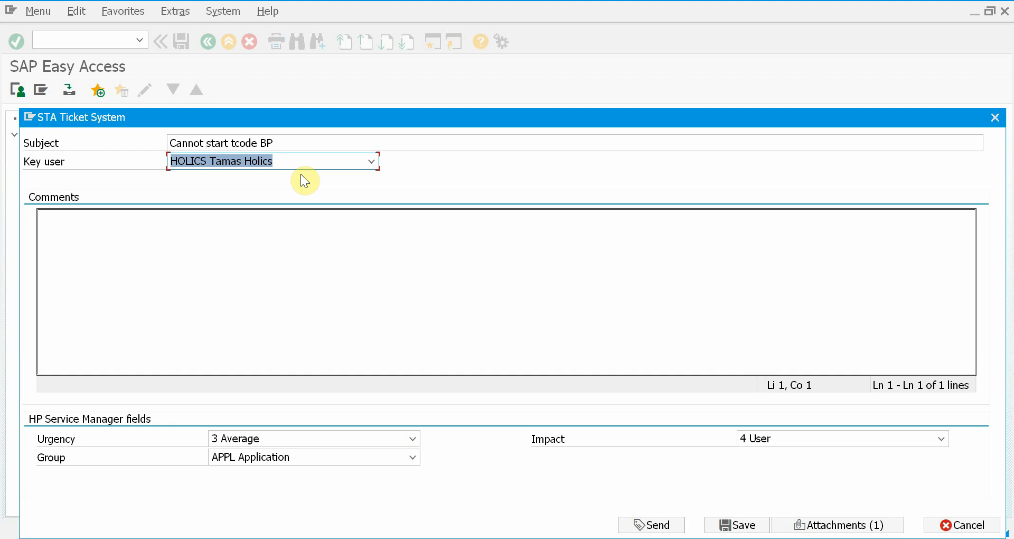
pyautogui.moveTo(324, 182)
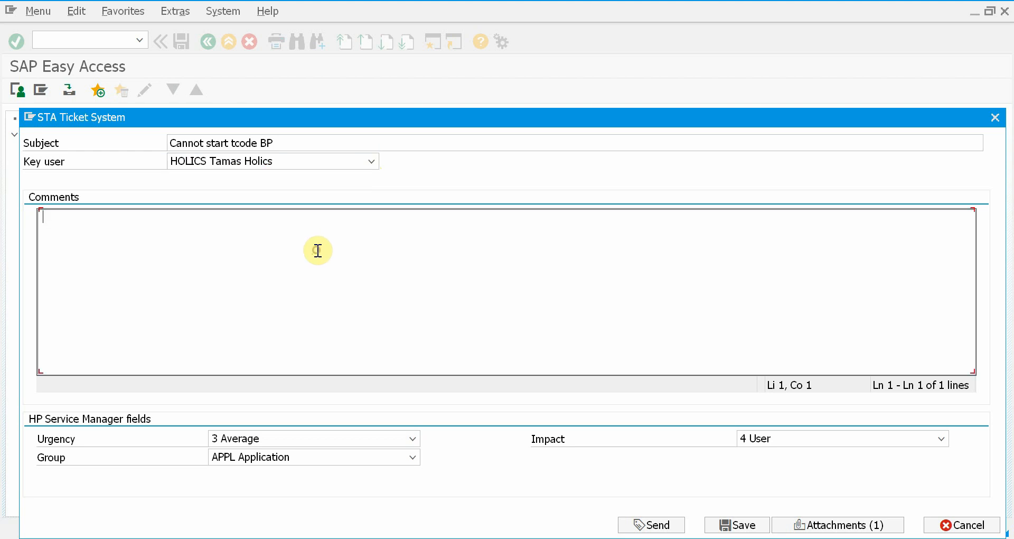
pyautogui.write('test')
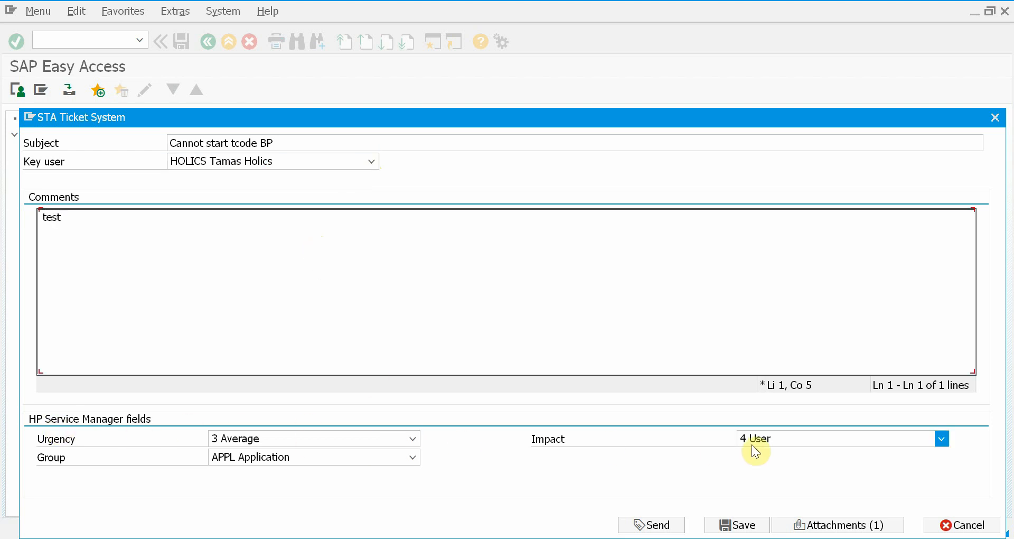
pyautogui.moveTo(637, 525)
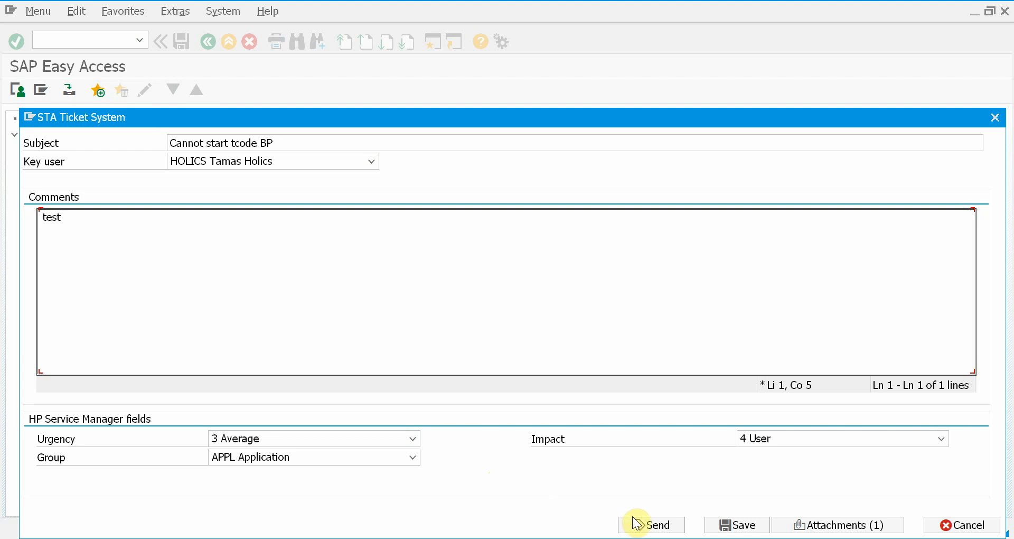
pyautogui.click(650, 525)
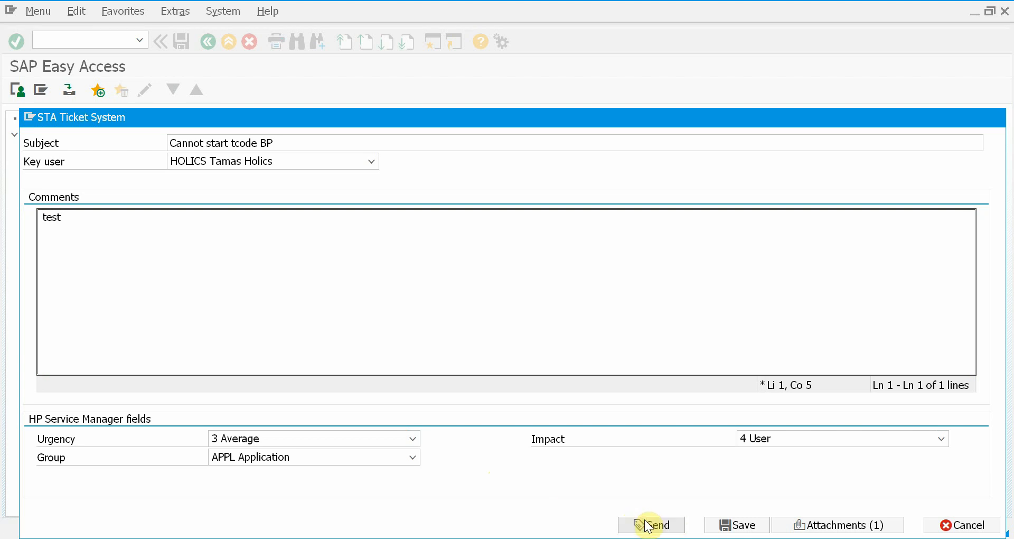
pyautogui.click(651, 525)
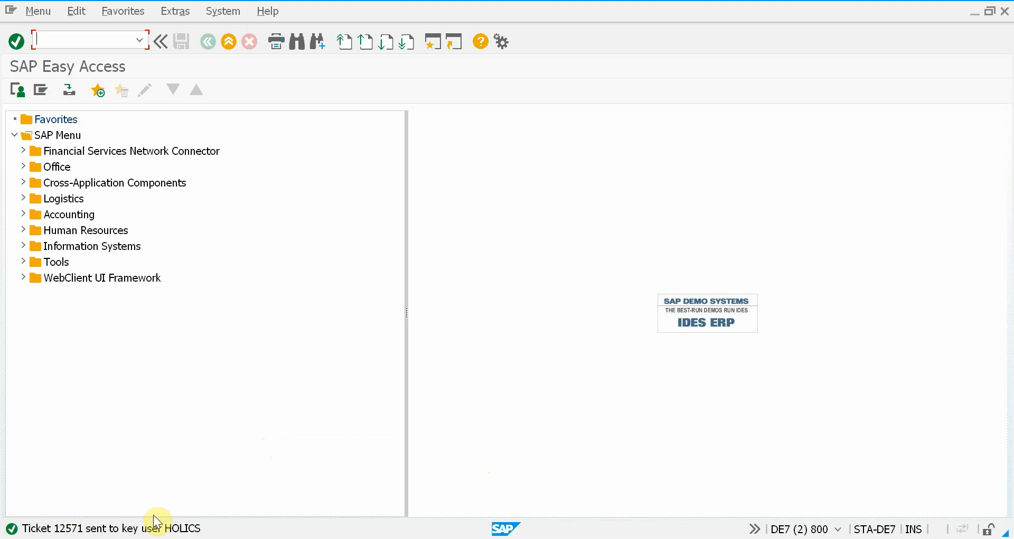
pyautogui.moveTo(325, 474)
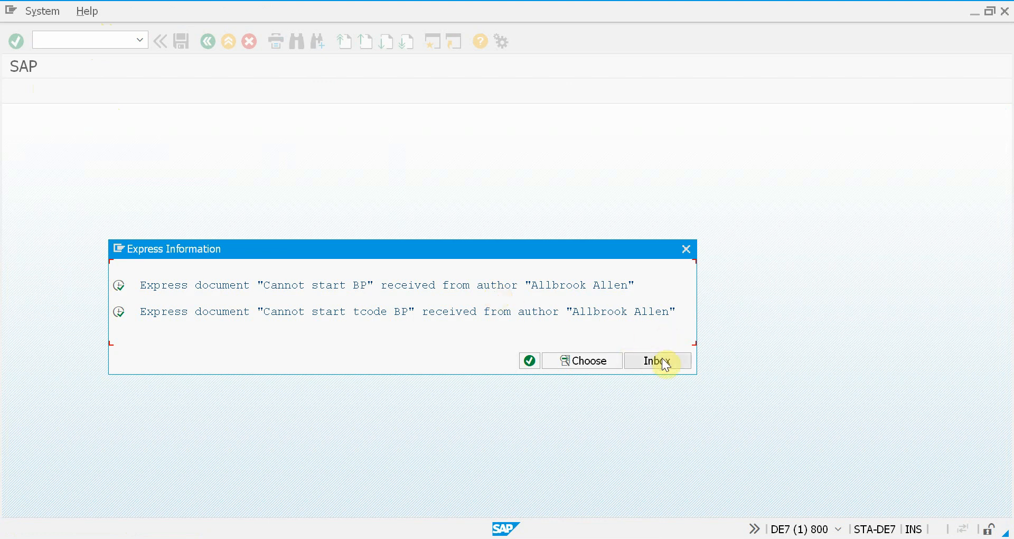
# Go to the Business Workplace inbox and open the 'Cannot start tcode BP' message.
pyautogui.click(656, 360)
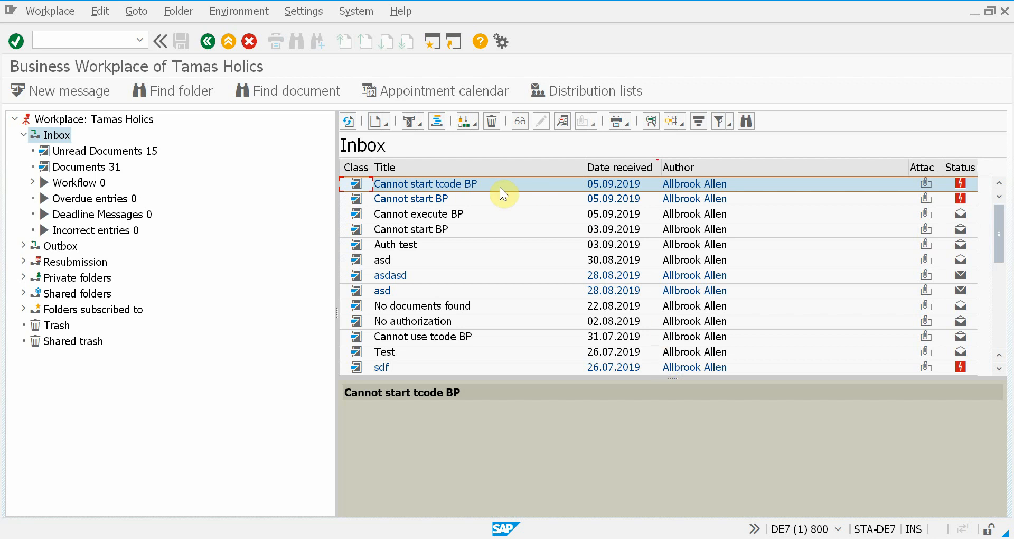
pyautogui.moveTo(486, 189)
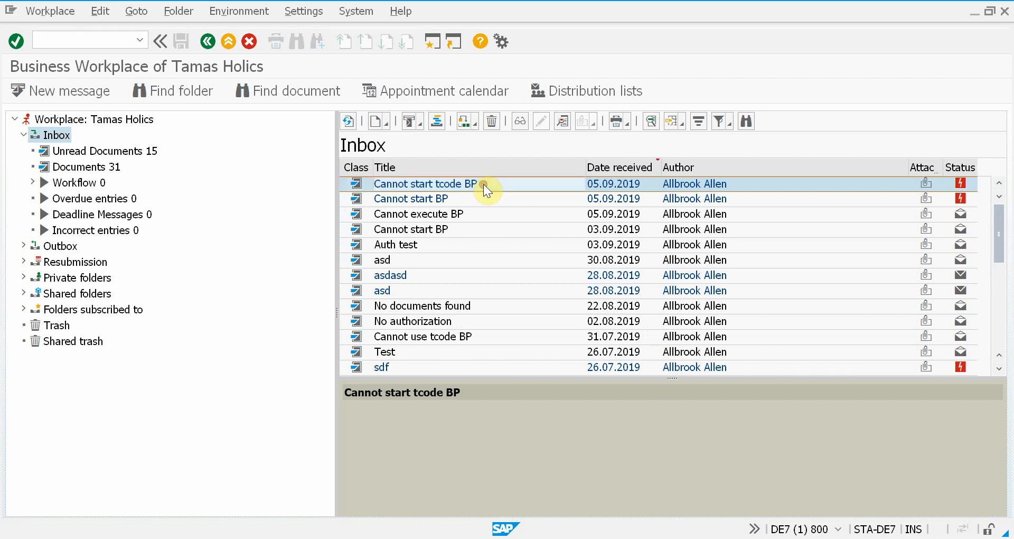
pyautogui.doubleClick(424, 183)
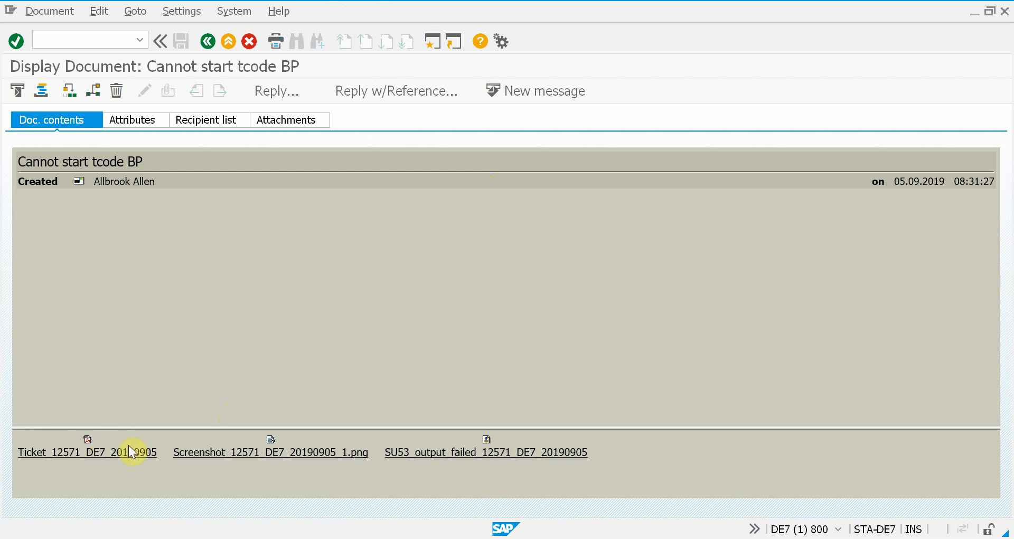
pyautogui.moveTo(326, 459)
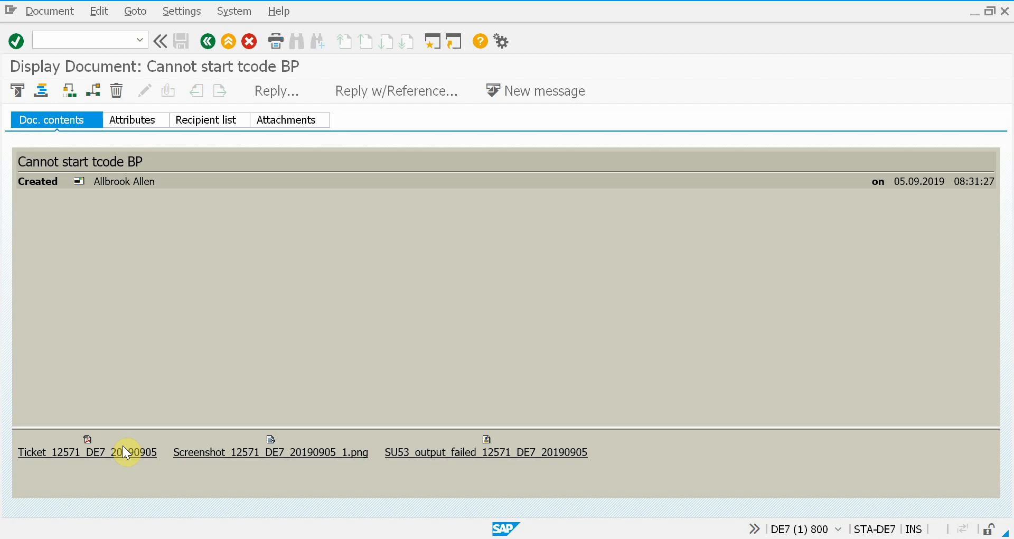
pyautogui.moveTo(513, 456)
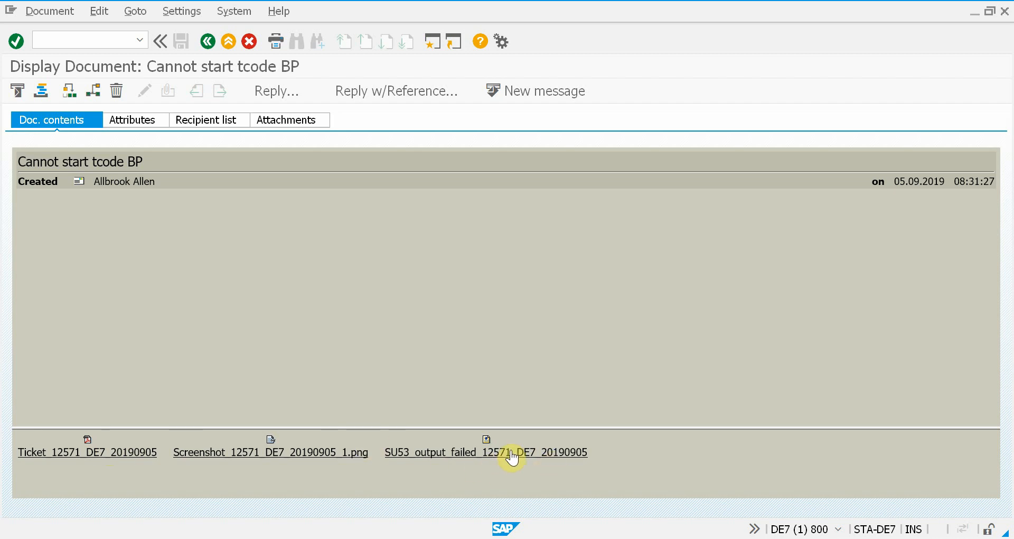
# Open the SU53_output_failed_12571_DE7_20190905 attachment showing ENDUSER's failed checks.
pyautogui.doubleClick(484, 452)
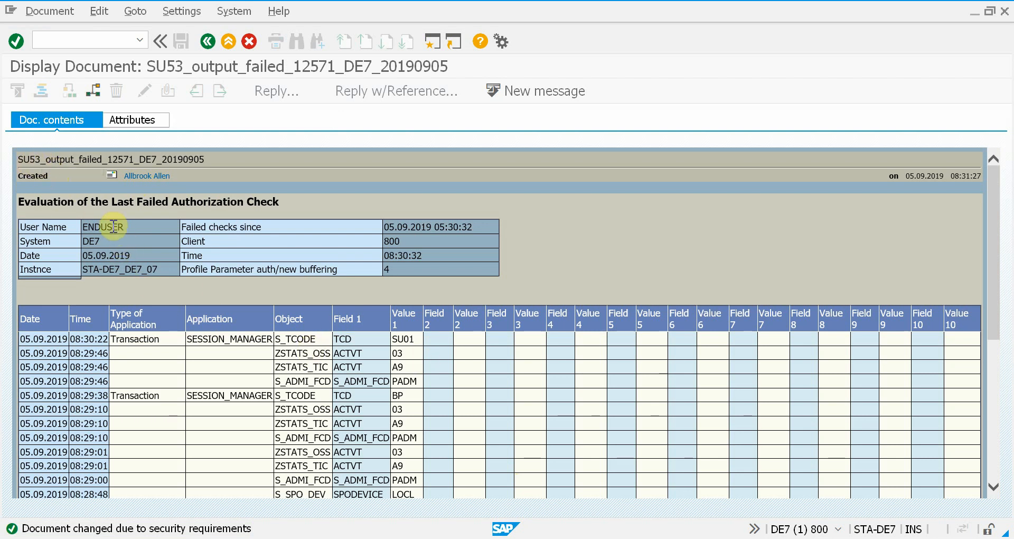
pyautogui.moveTo(233, 356)
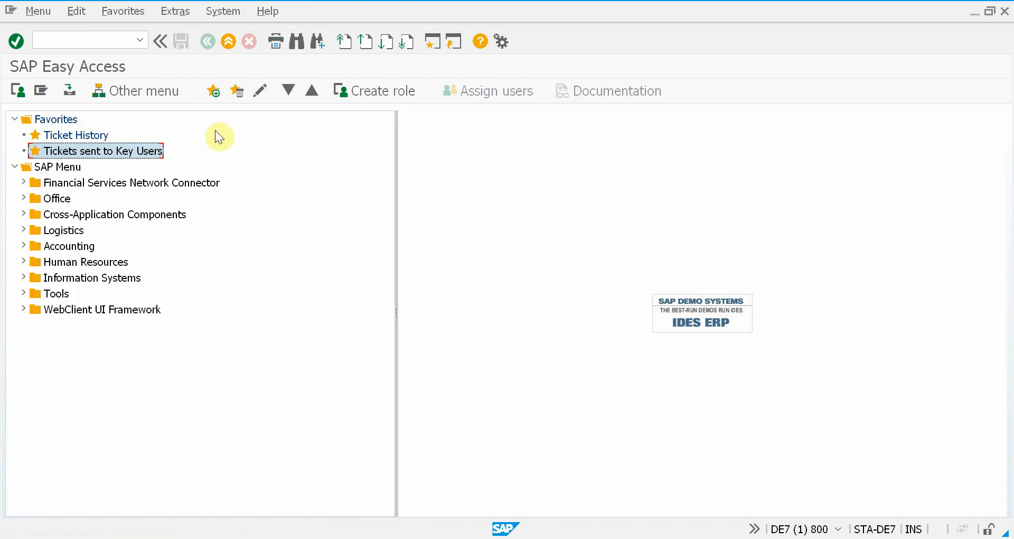
pyautogui.moveTo(133, 157)
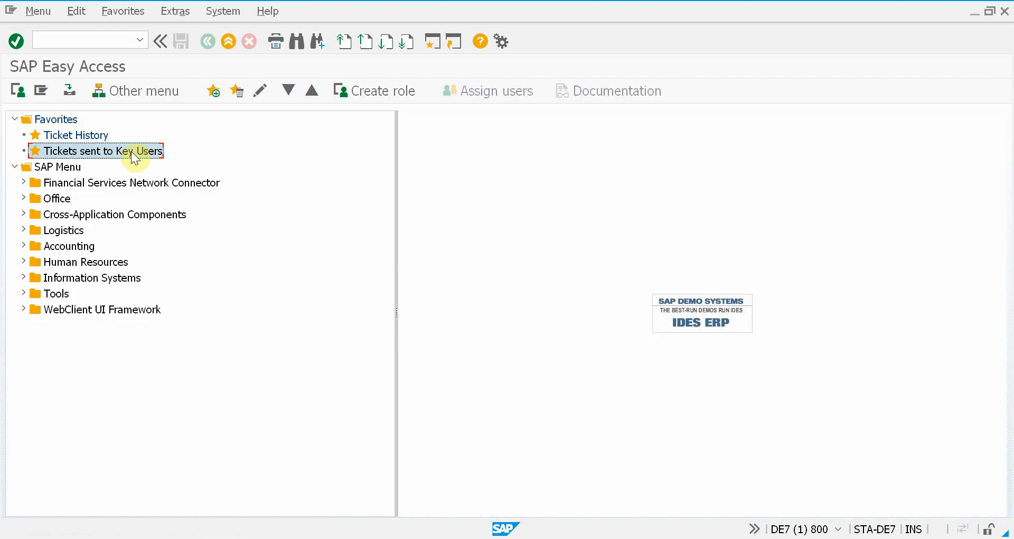
# Open the 'Tickets sent to Key Users' favorite and select ticket 12571.
pyautogui.doubleClick(99, 151)
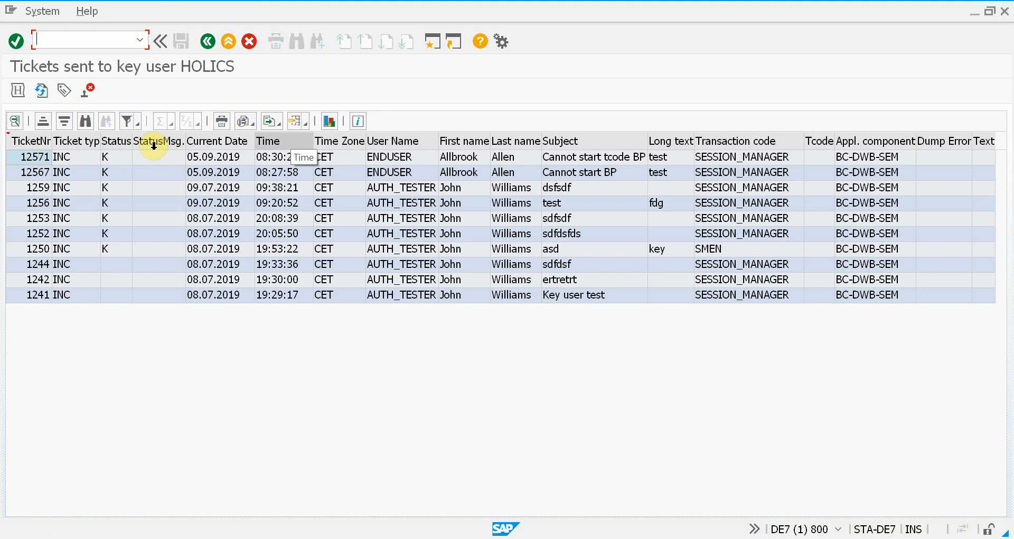
pyautogui.click(36, 158)
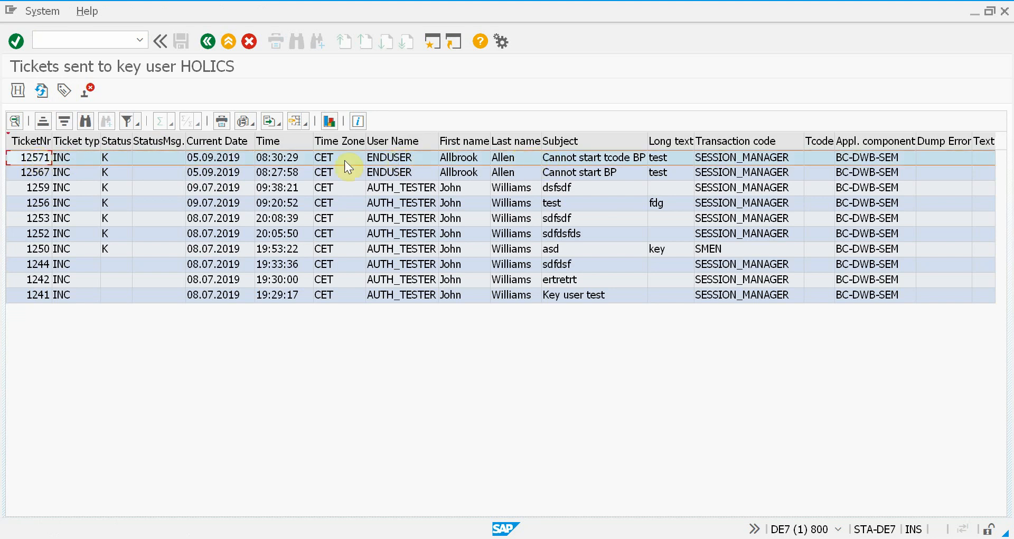
pyautogui.moveTo(88, 88)
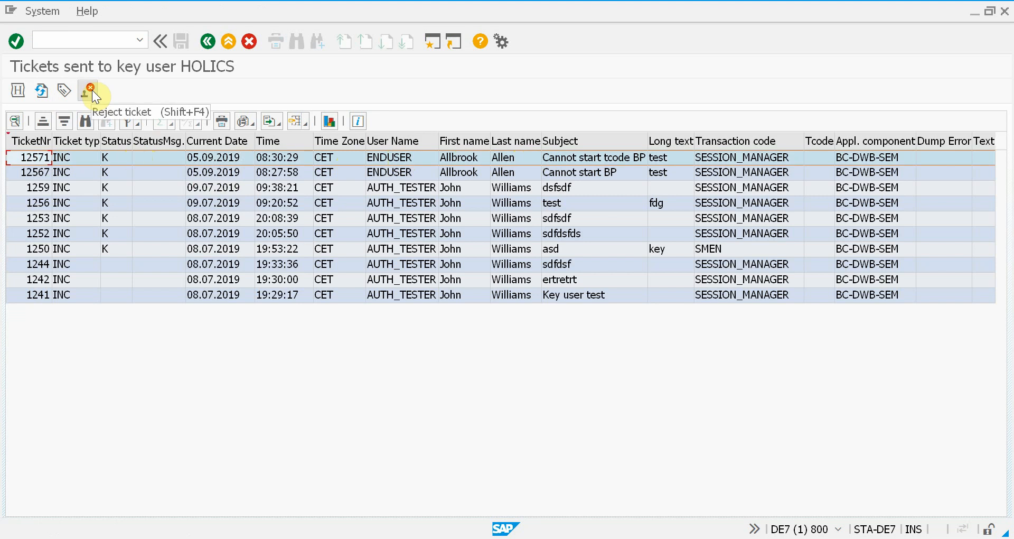
pyautogui.moveTo(64, 89)
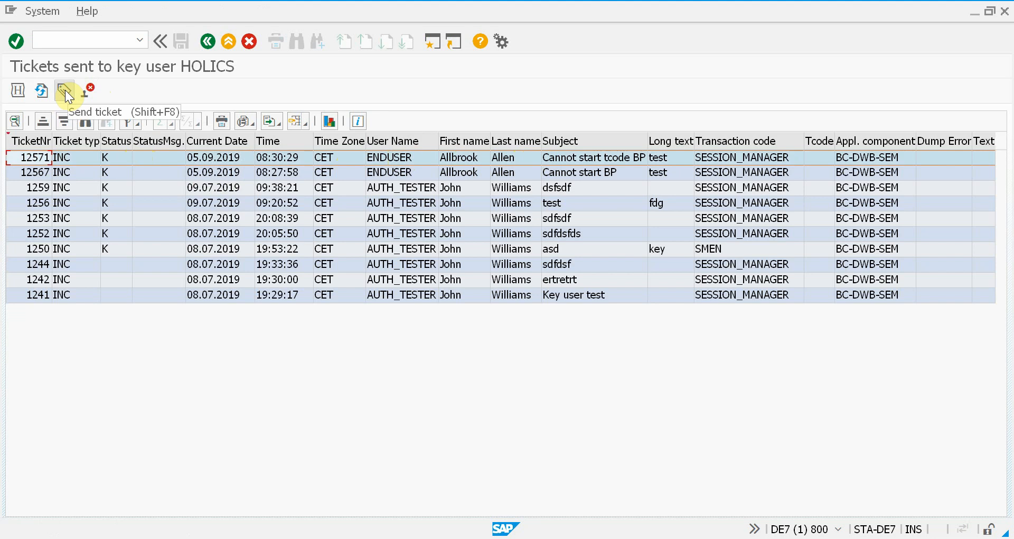
# Send ticket 12571 with a new 'extra comments' line, urgency 2 High, opening the incident in the browser.
pyautogui.click(64, 89)
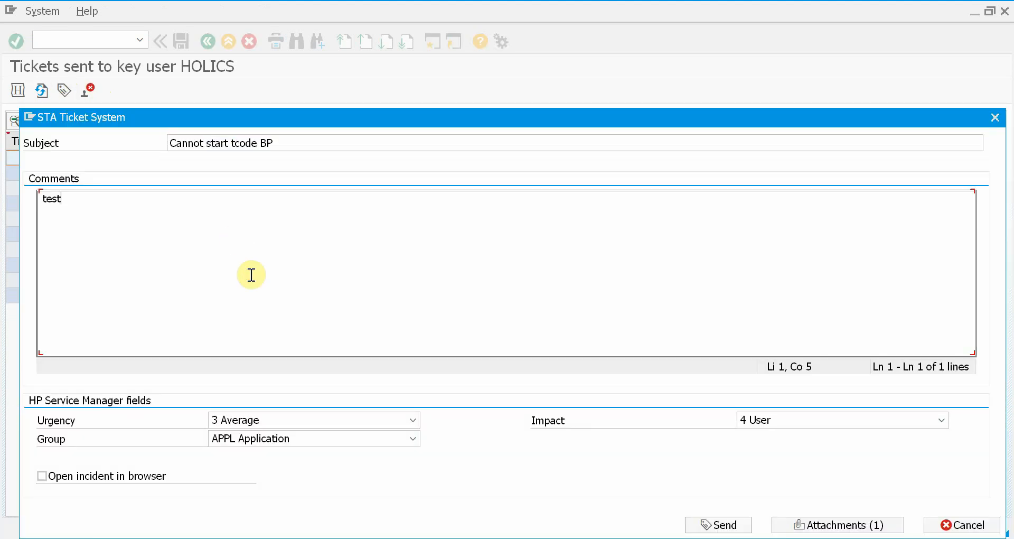
pyautogui.press('Enter')
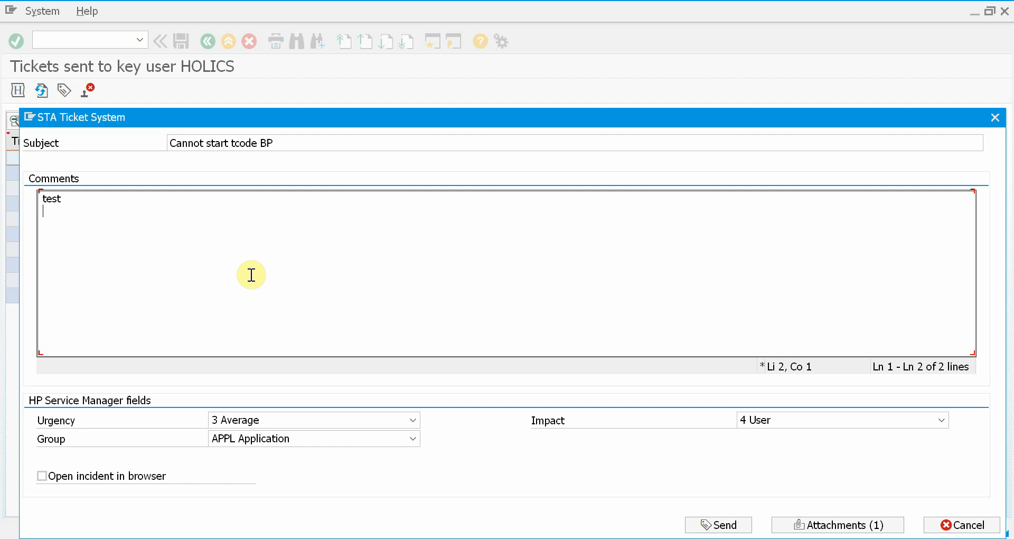
pyautogui.write('extra')
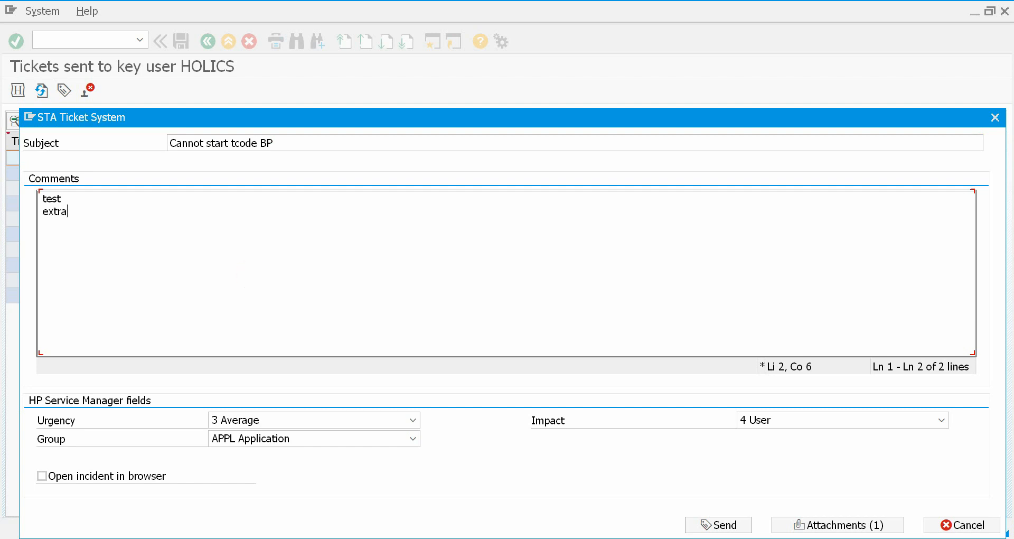
pyautogui.write('comments')
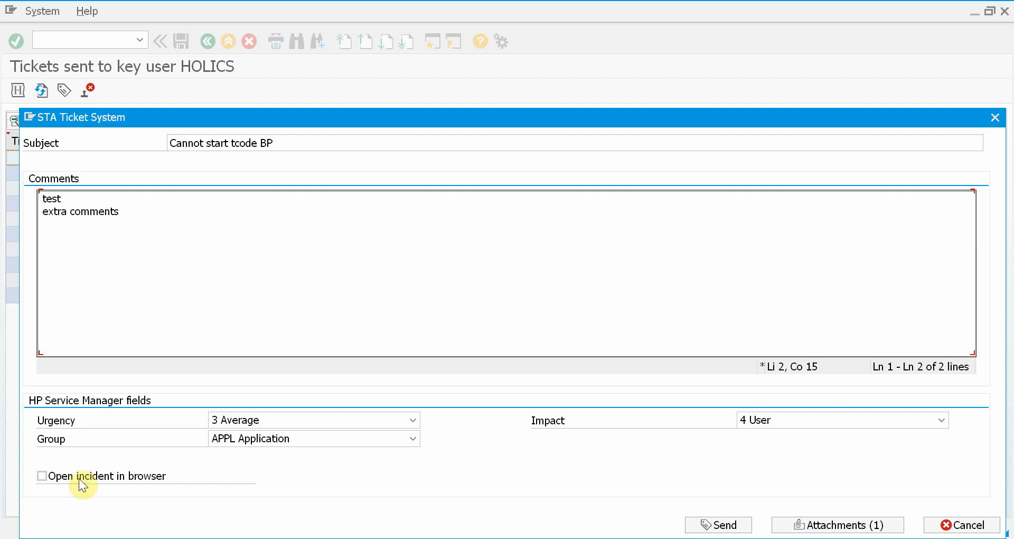
pyautogui.moveTo(650, 412)
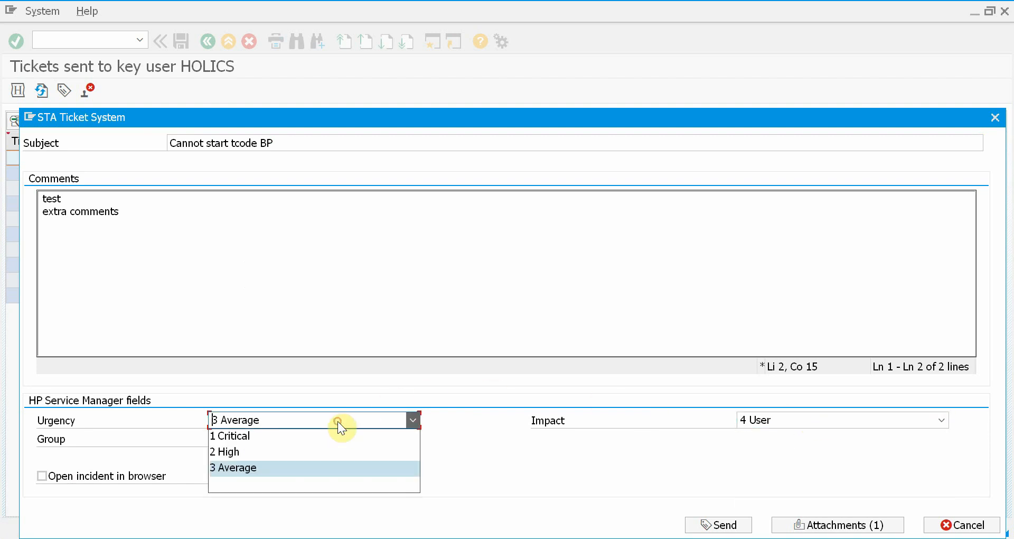
pyautogui.click(224, 451)
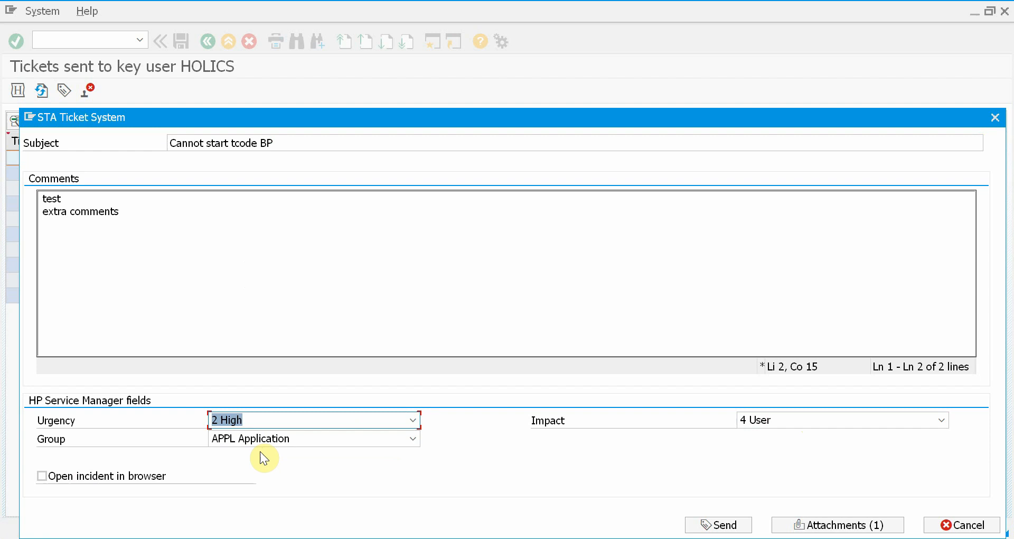
pyautogui.click(41, 476)
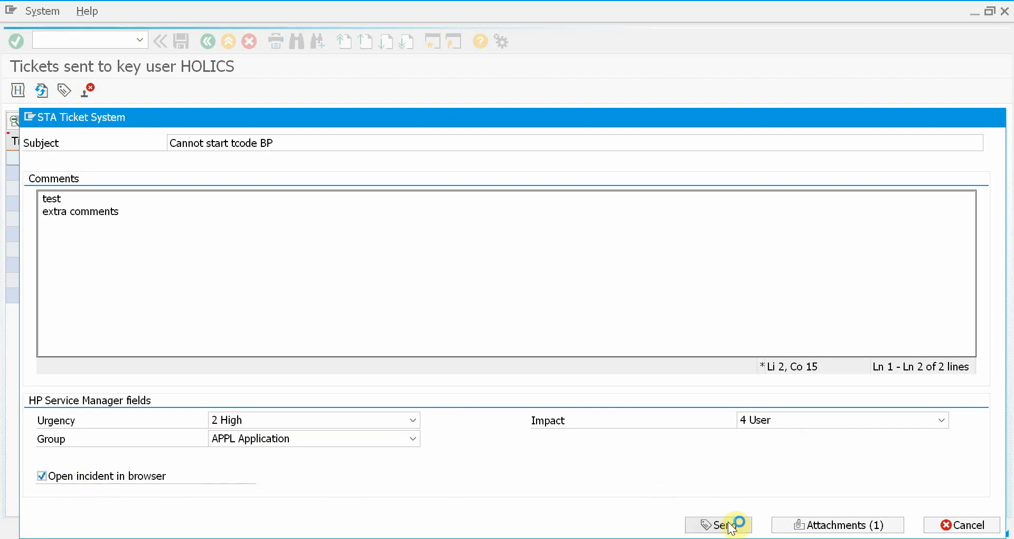
pyautogui.click(719, 525)
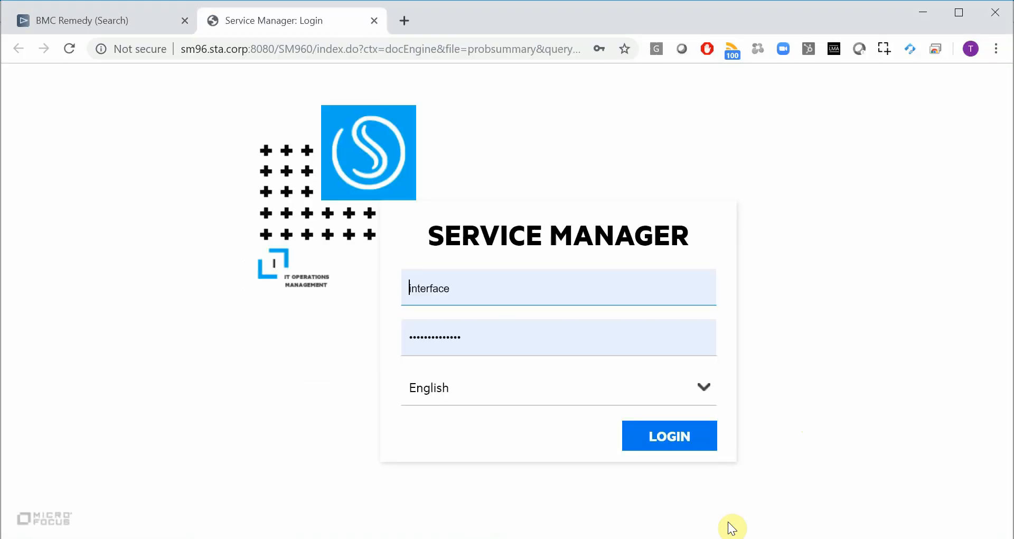
# Log in to Service Manager, landing on incident IM10700 'Cannot start tcode BP'.
pyautogui.click(670, 436)
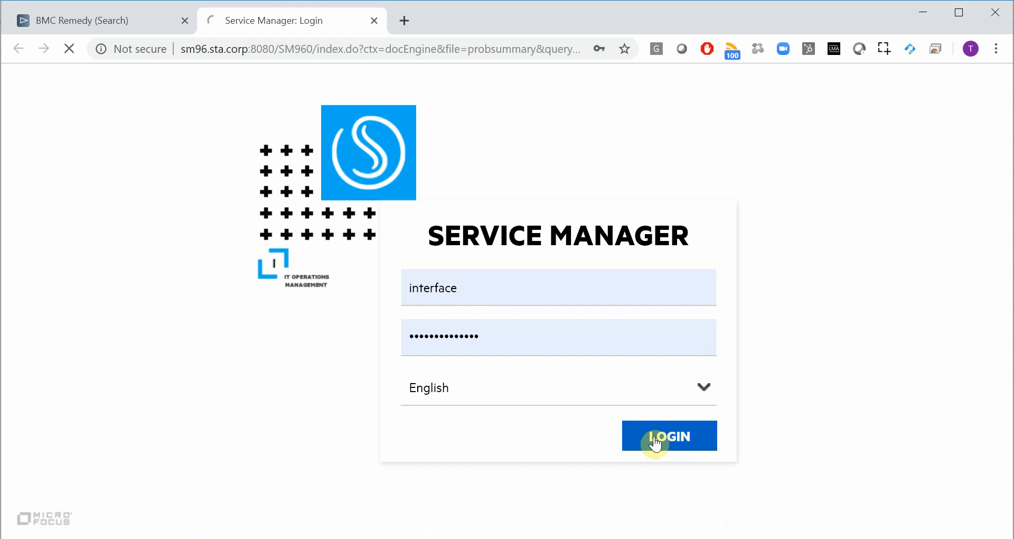
pyautogui.click(669, 435)
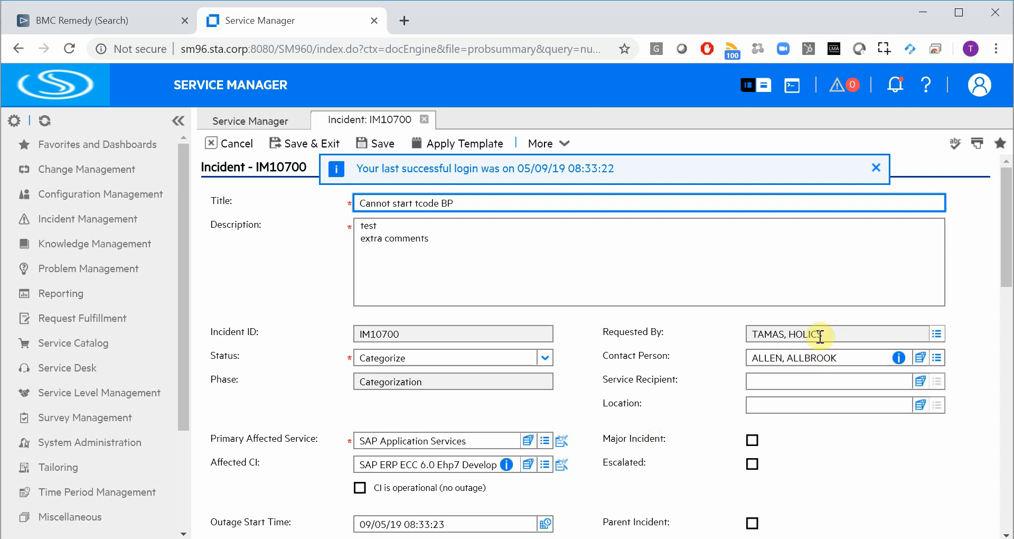
# Dismiss the last-login banner and show IM10700's Attachments: ticket PDF, SU53 output and screenshot.
pyautogui.click(875, 168)
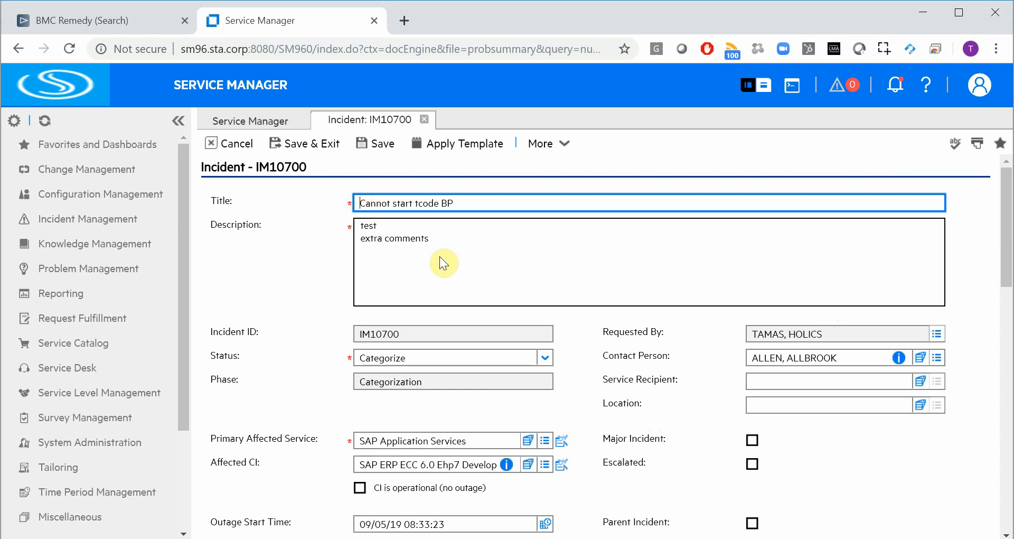
pyautogui.scroll(-3)
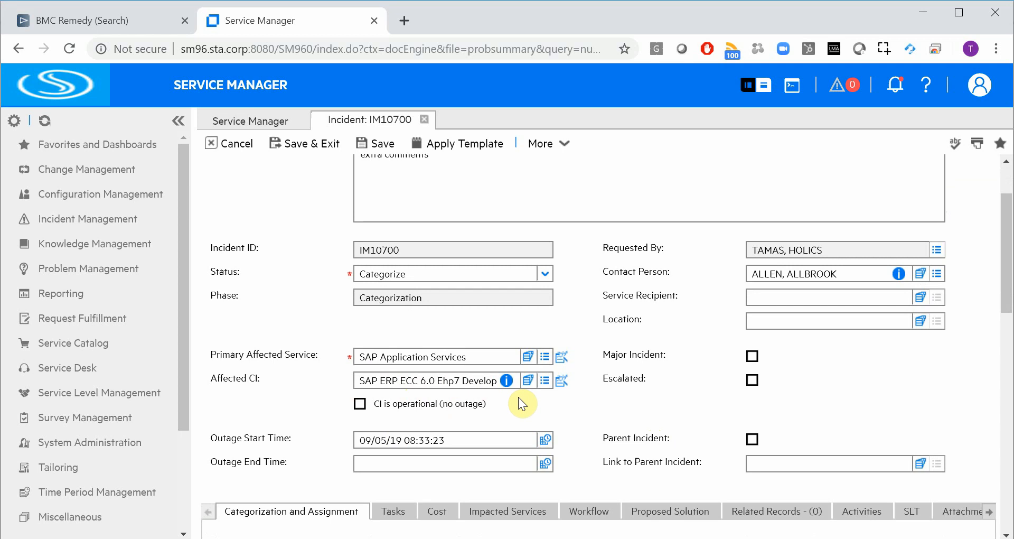
pyautogui.scroll(-3)
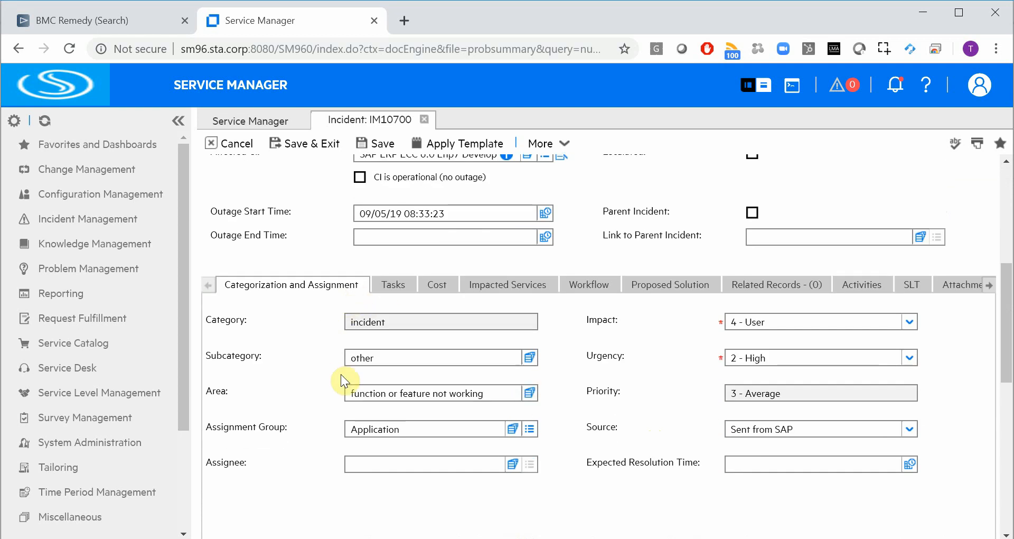
pyautogui.click(814, 428)
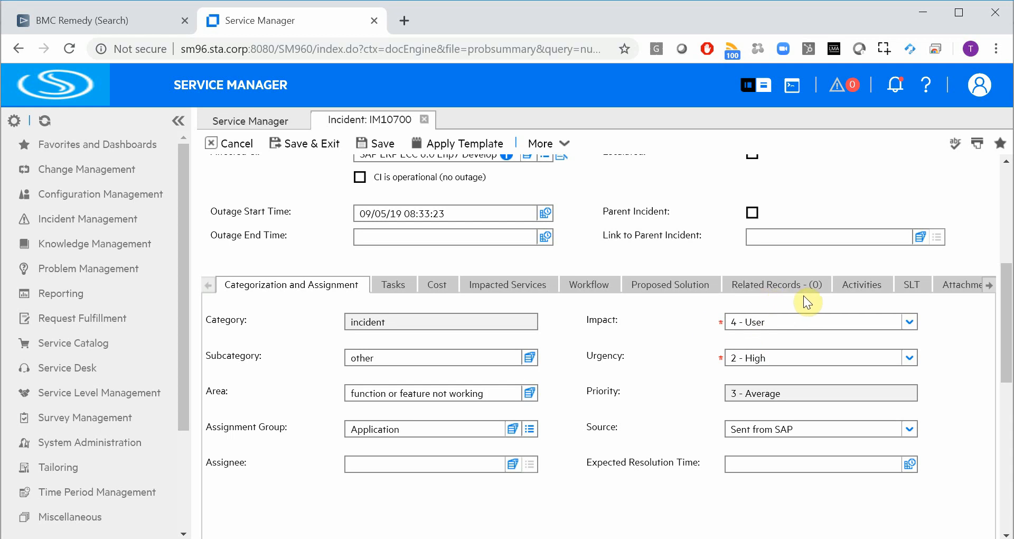
pyautogui.click(964, 284)
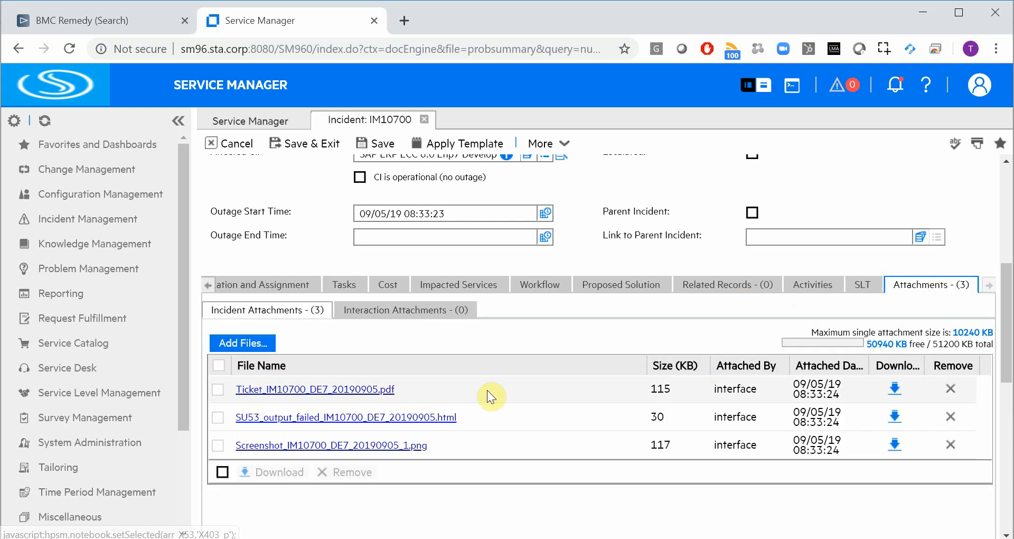